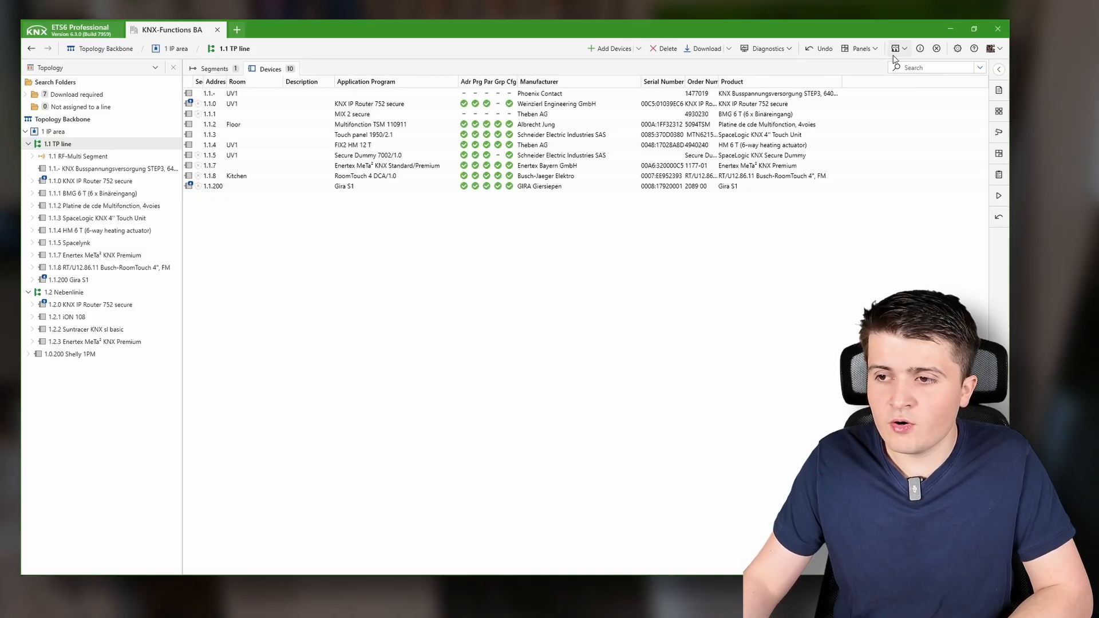
# Check bus connections, show the 1.1.8 Busch-RoomTouch 4" panel's 68 group objects, and open Diagnostics.
pyautogui.click(896, 48)
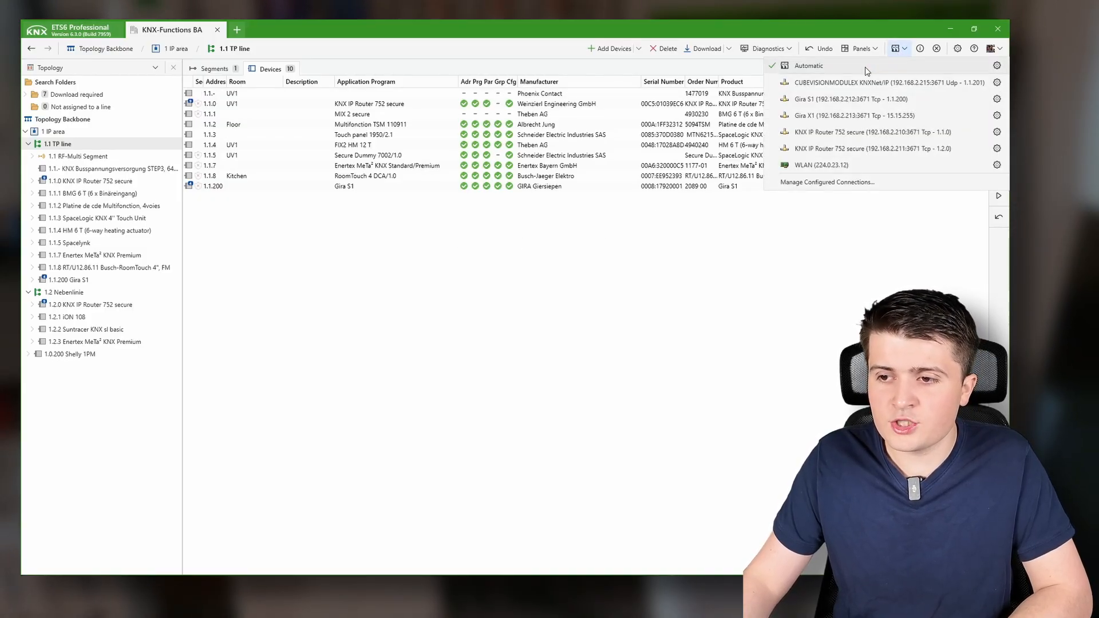
pyautogui.moveTo(807, 96)
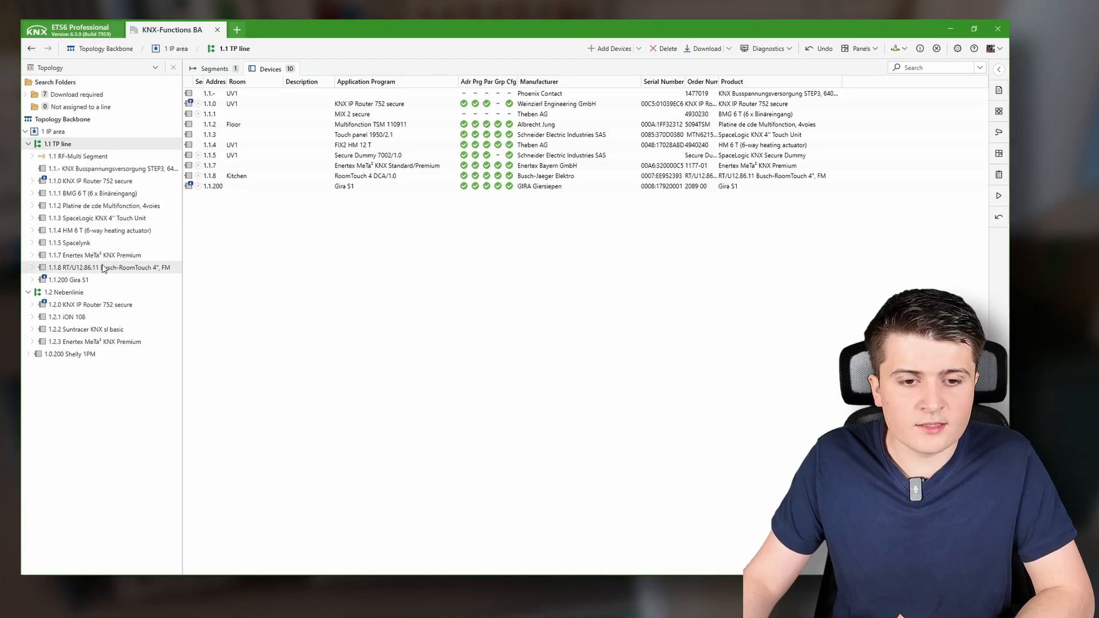
pyautogui.click(103, 267)
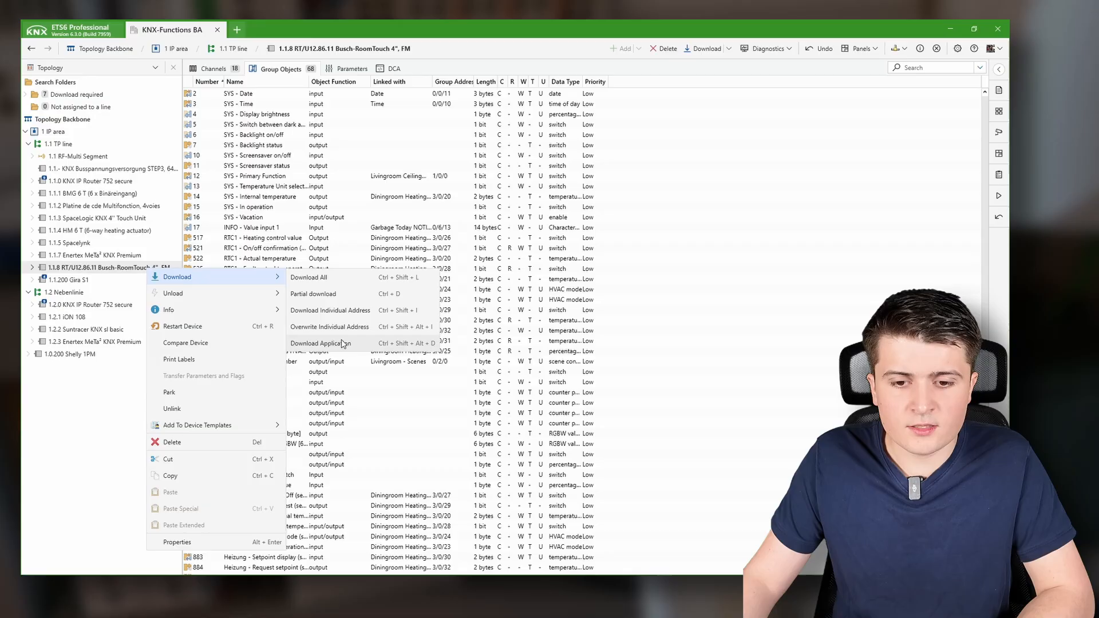
pyautogui.click(238, 29)
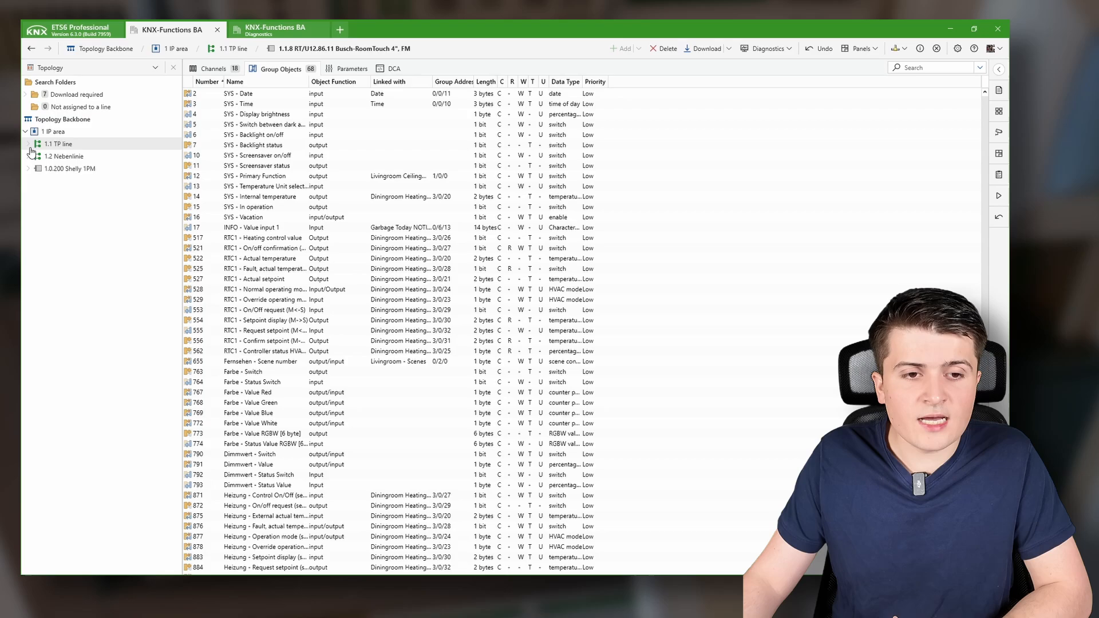
# Expand lines 1.1 TP and 1.2 Nebenlinie and select KNX IP Router 752 secure 1.1.0.
pyautogui.click(30, 143)
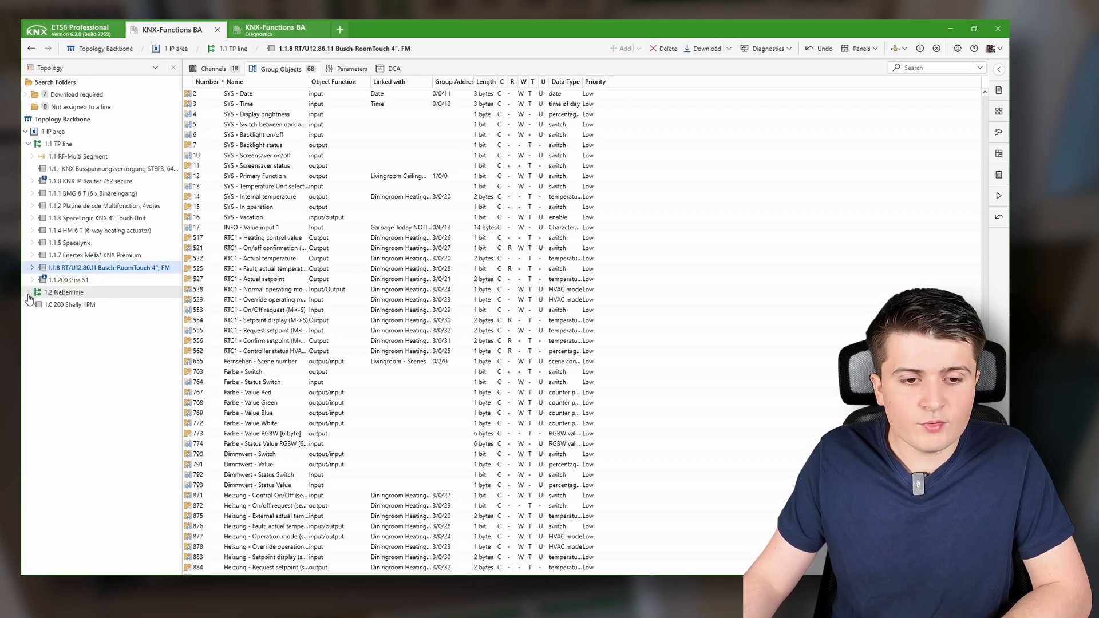
pyautogui.click(74, 181)
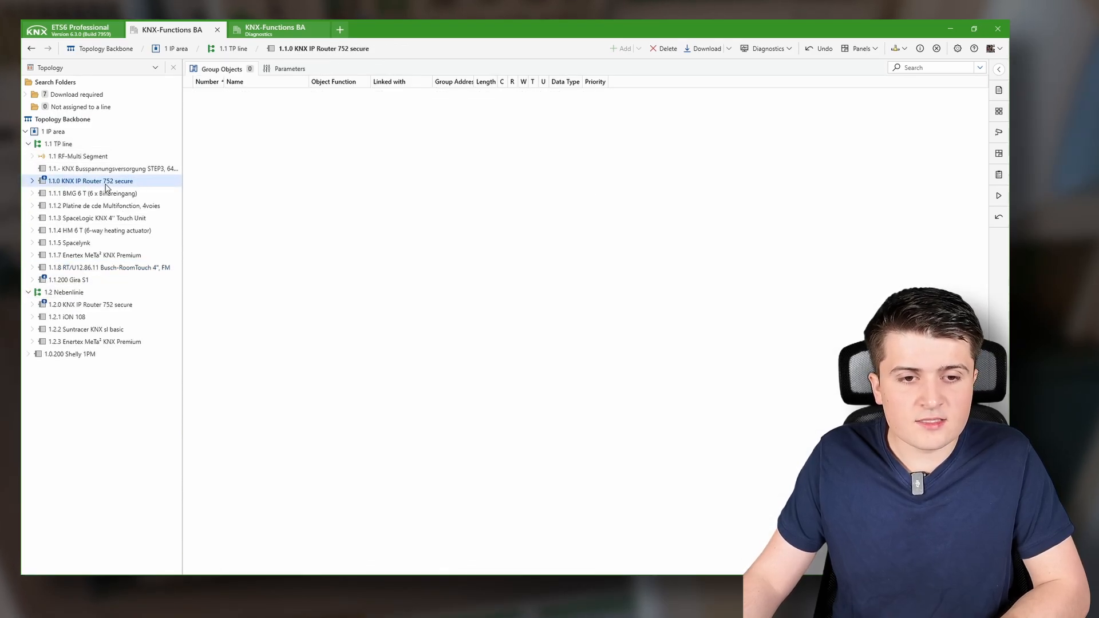
pyautogui.click(83, 305)
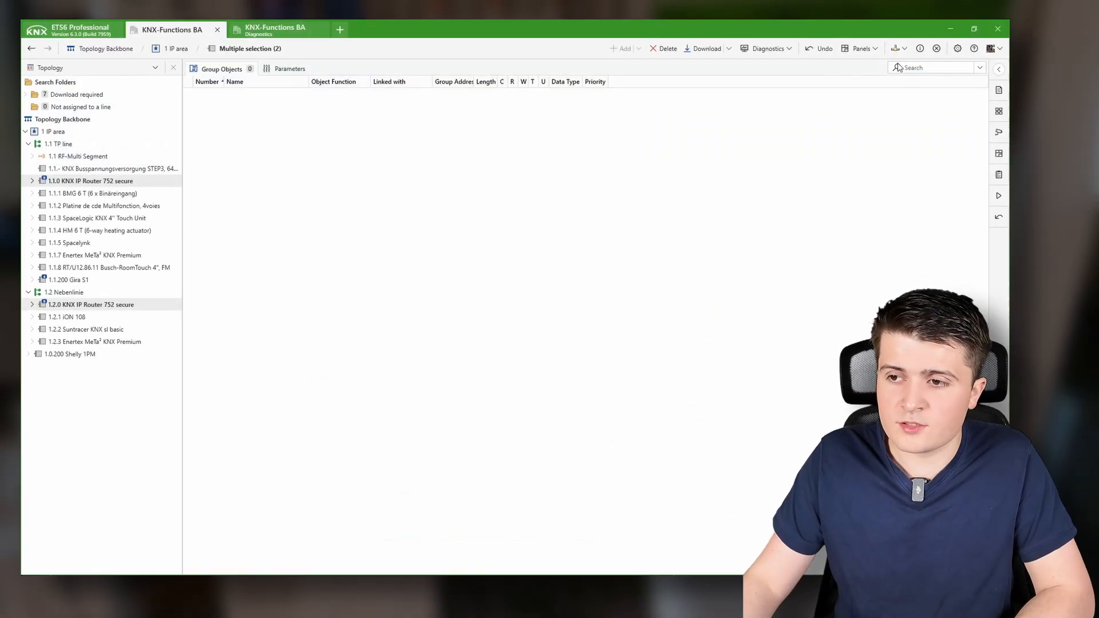
# Glance at the connection list, then display the 1.0.200 Shelly 1PM's 66 group objects.
pyautogui.click(899, 48)
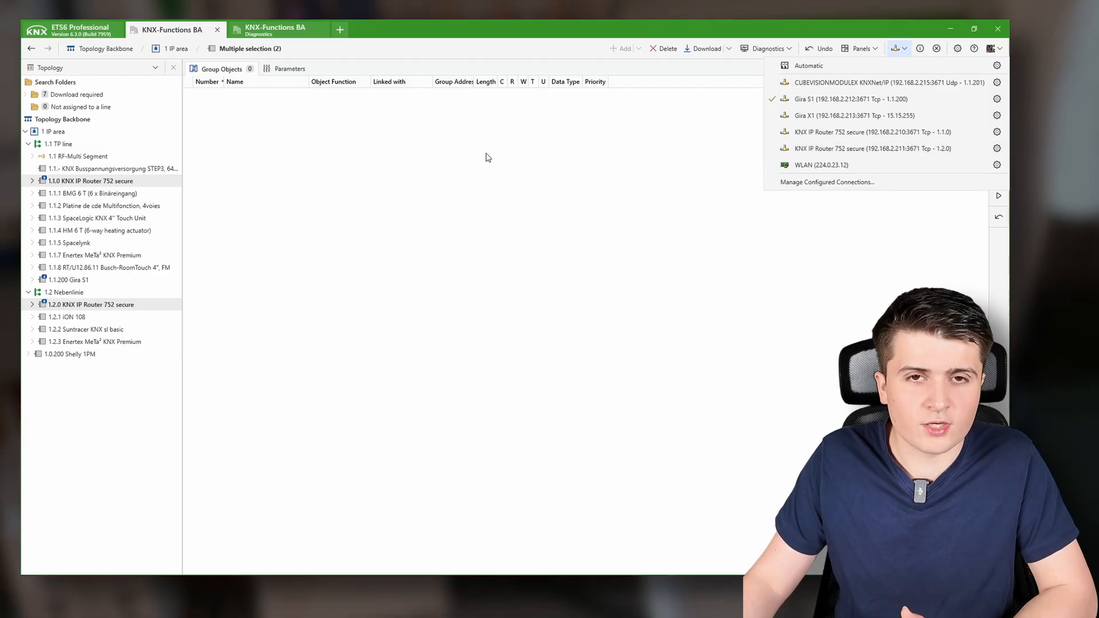
pyautogui.click(895, 48)
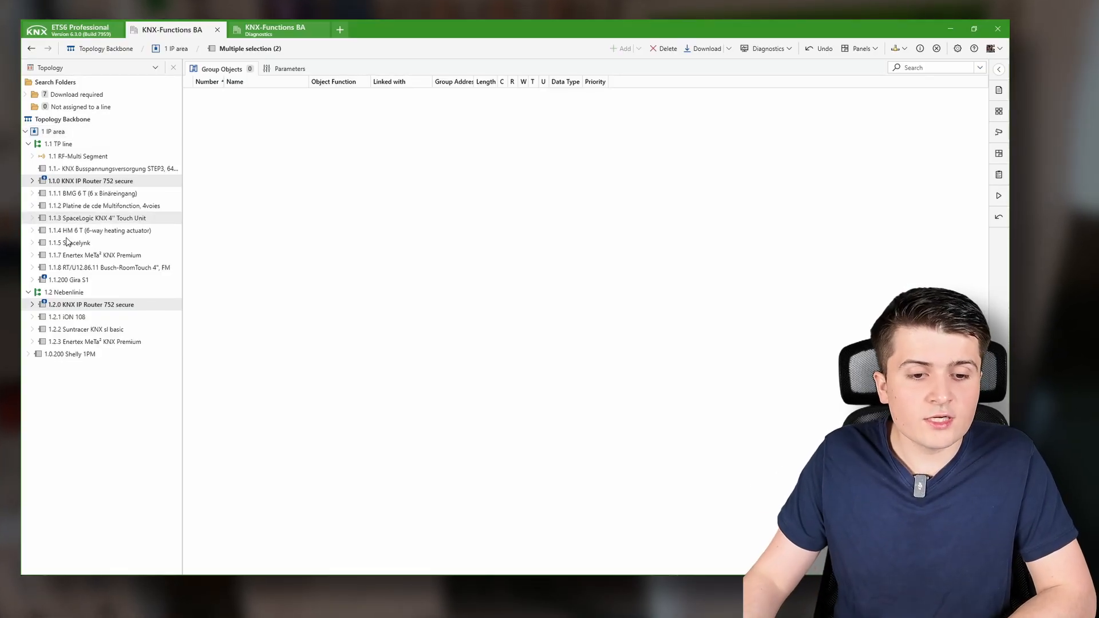
pyautogui.click(67, 354)
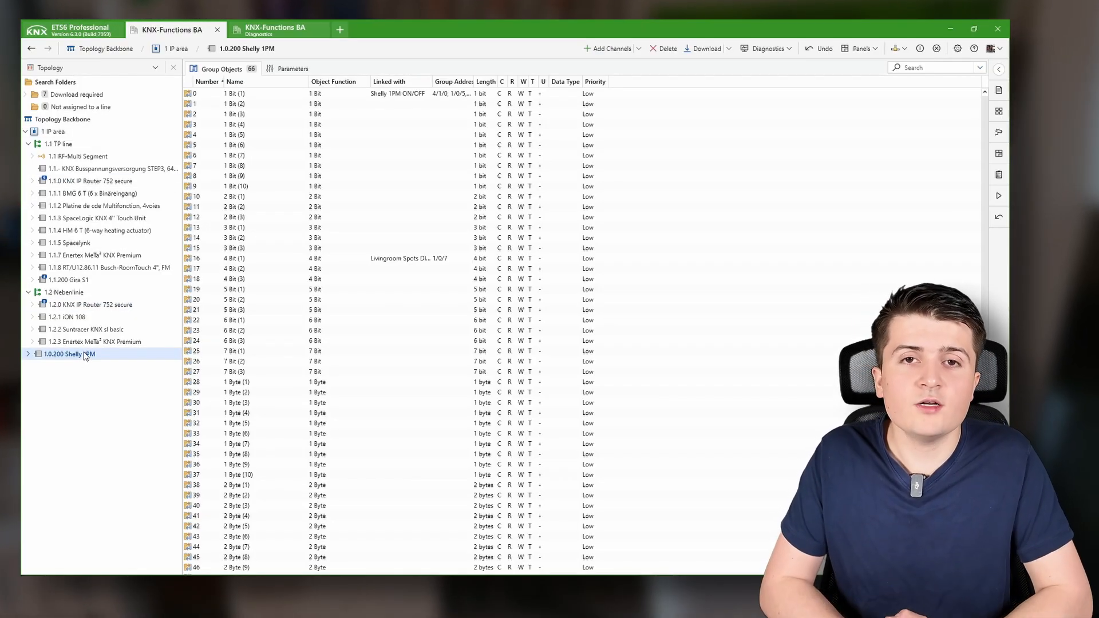